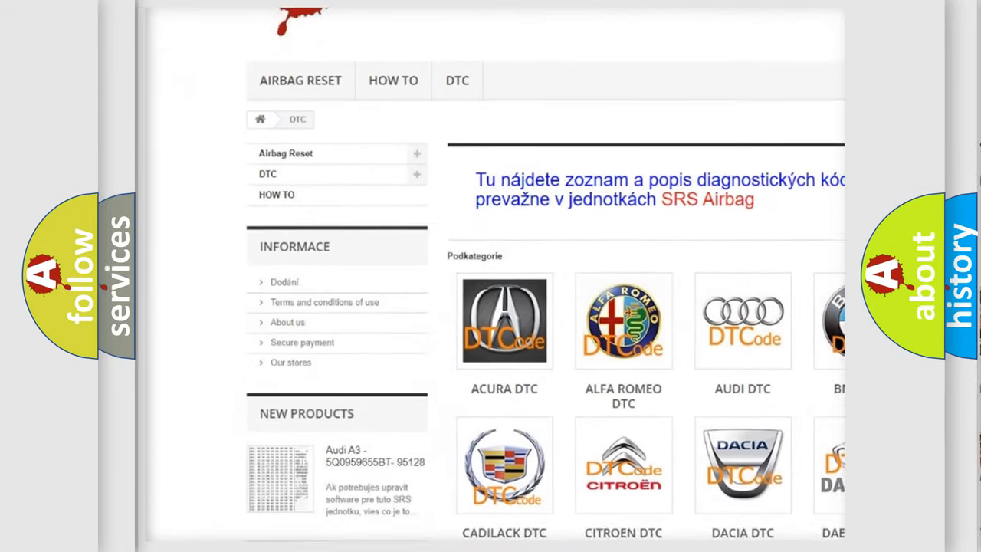
Scroll the DTC page past the manufacturer logos to the list of trouble code entries
scroll(down, 3)
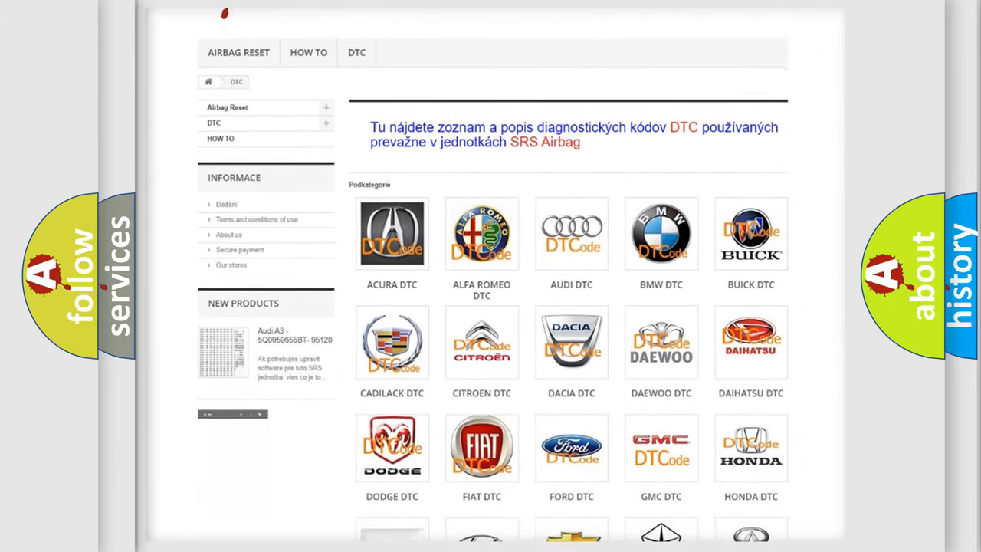
scroll(down, 3)
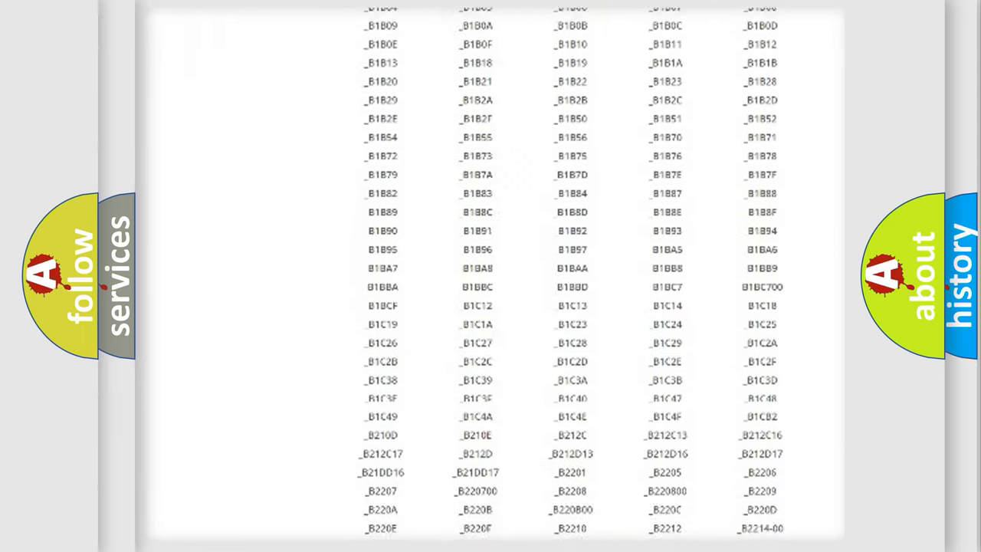
scroll(down, 3)
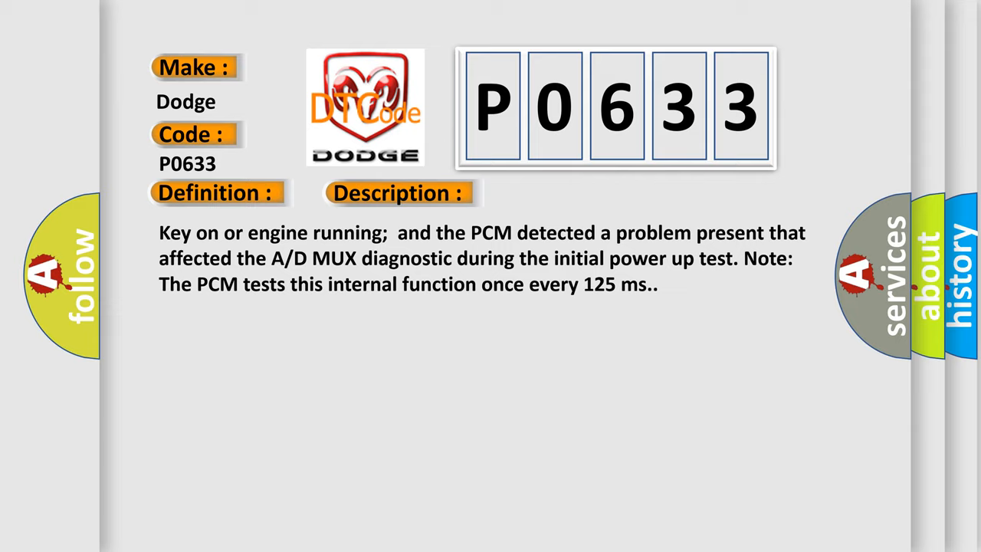
Reveal the Cause panel: clear codes and retest, replace the failed PCM if the code resets
click(564, 193)
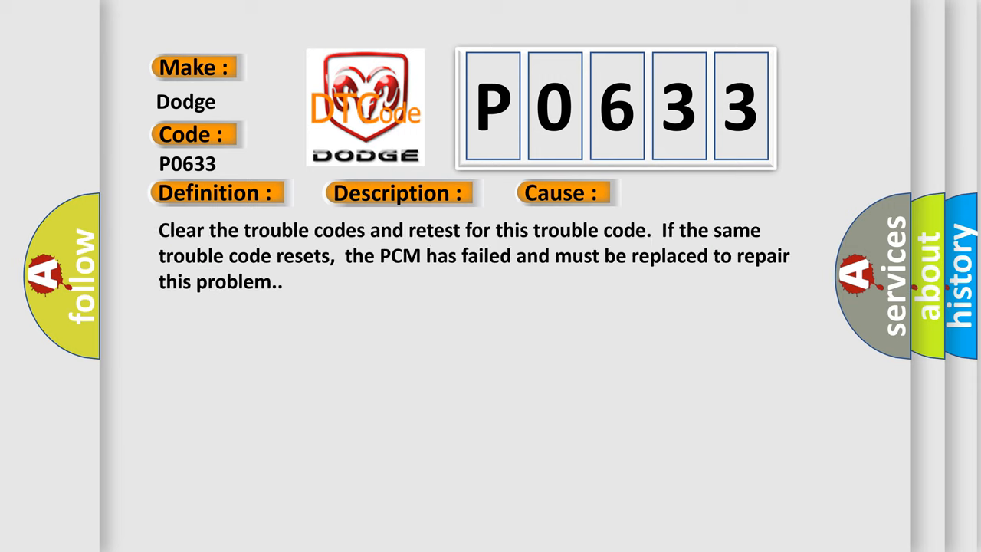